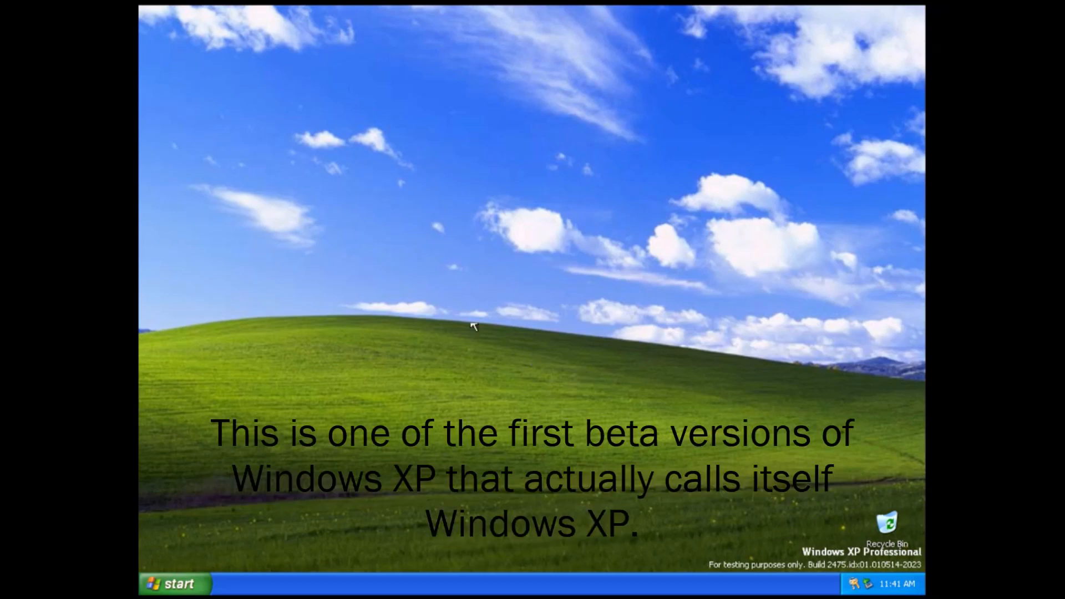
pyautogui.moveTo(214, 534)
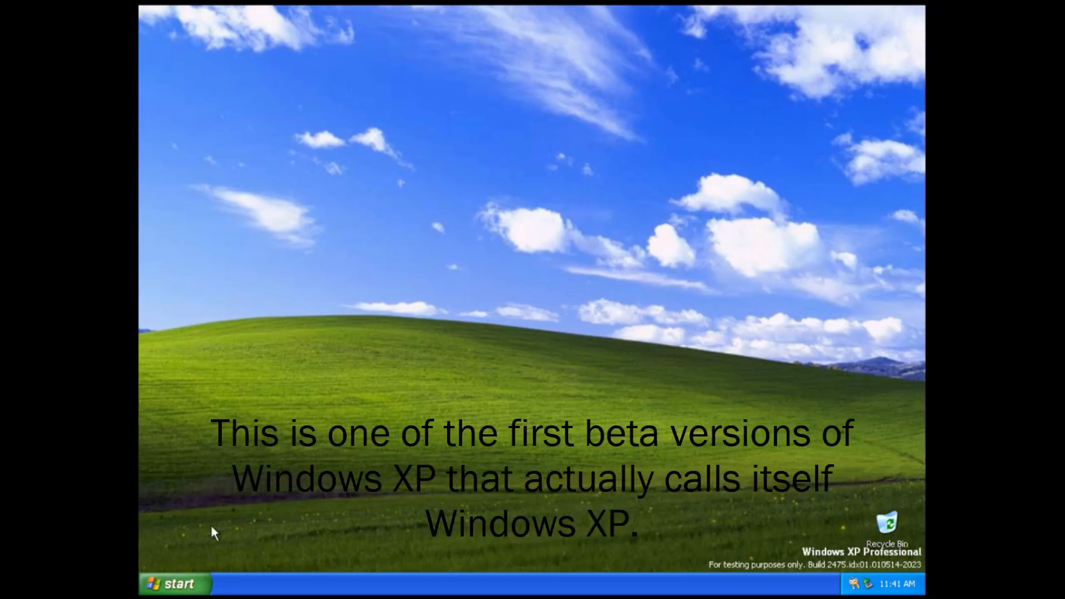
# Bring up the Log Off Windows dialog from the Start menu
pyautogui.click(173, 583)
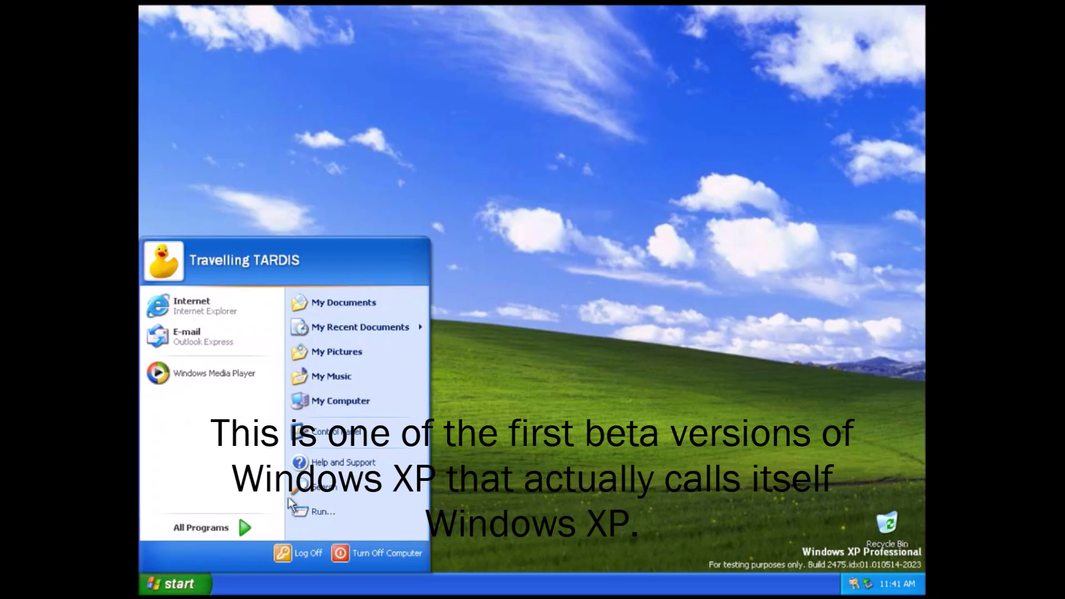
pyautogui.moveTo(340, 401)
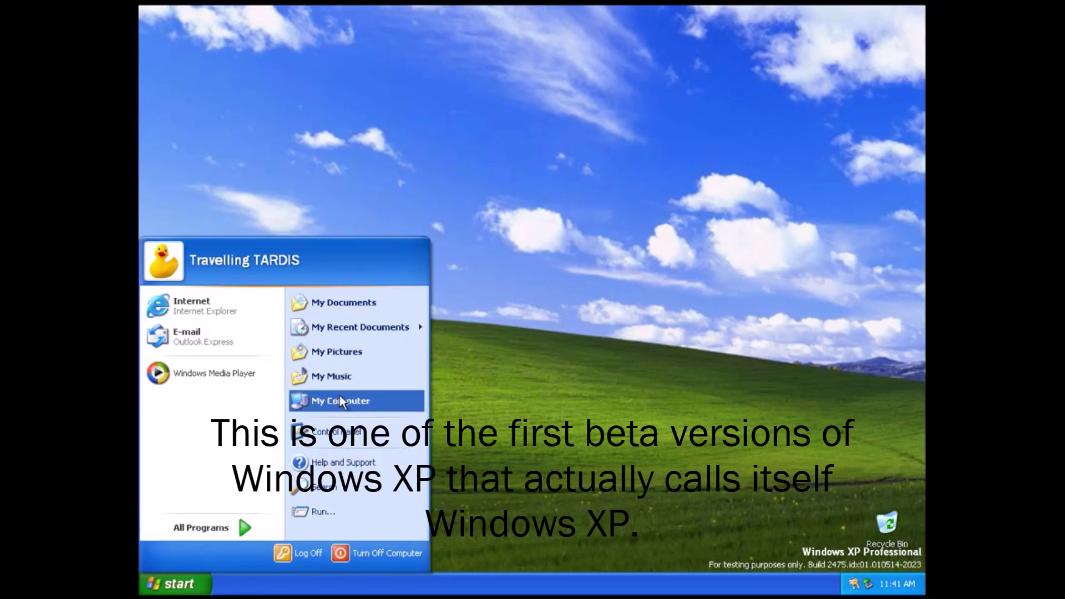
pyautogui.click(308, 552)
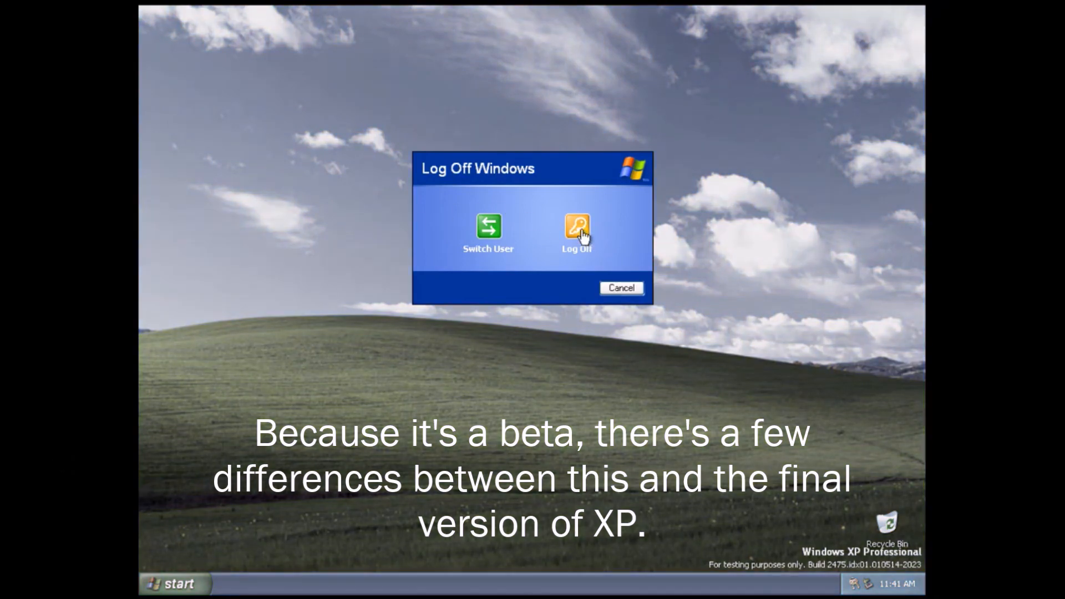
# Log off to the Welcome screen and sign back into the same user account
pyautogui.click(577, 234)
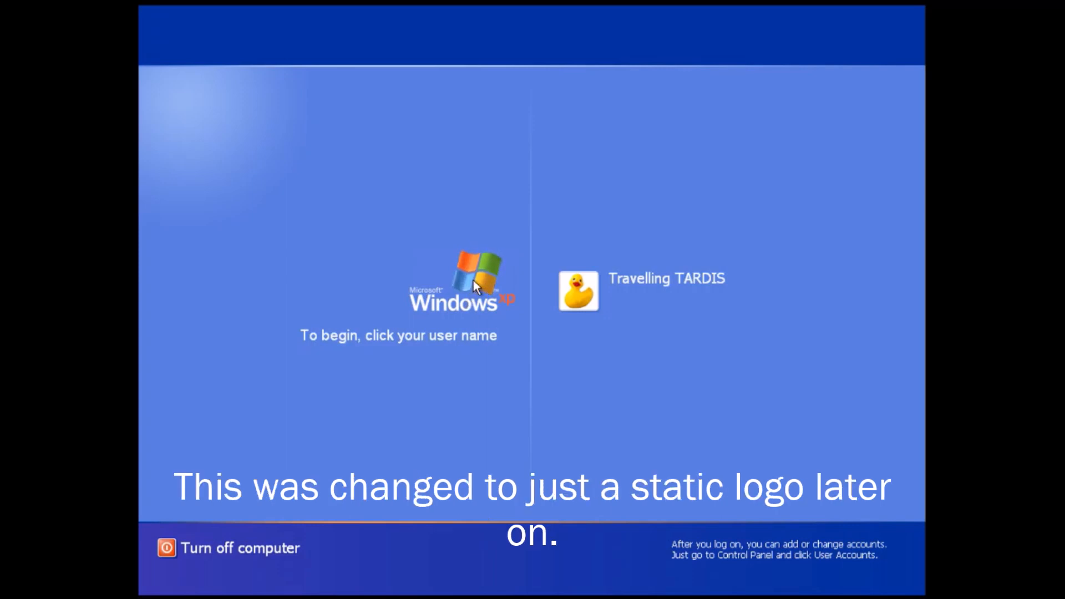
pyautogui.moveTo(473, 374)
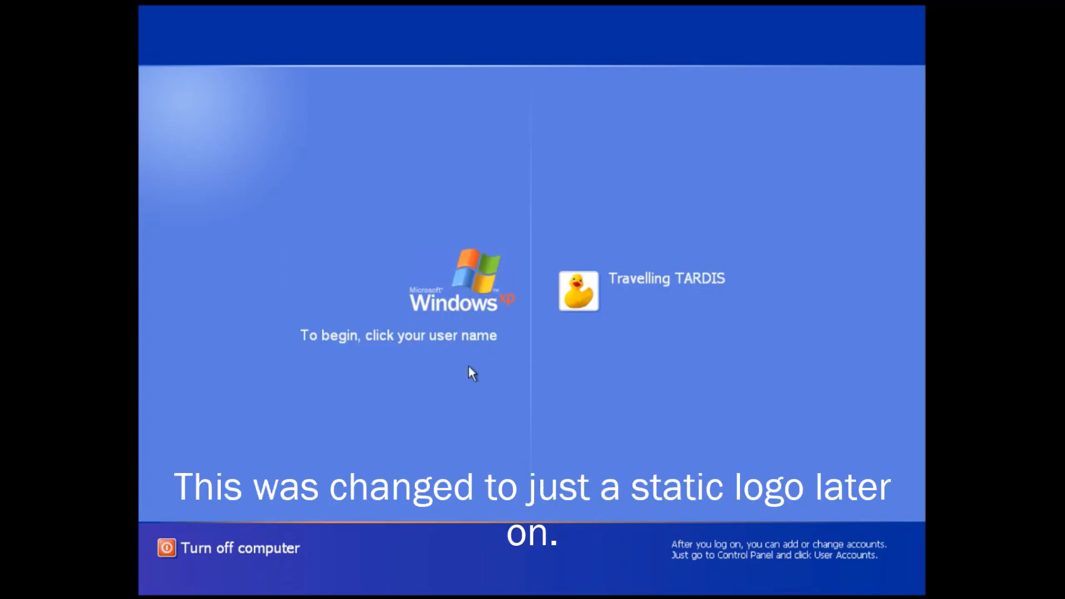
pyautogui.click(577, 290)
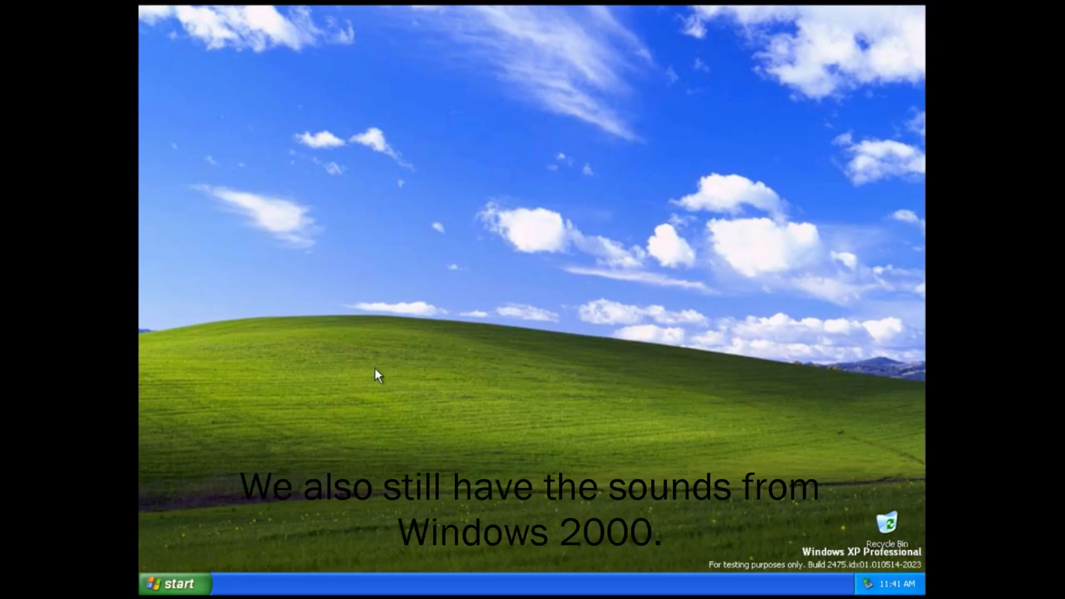
# Browse to C:\WINDOWS\Help\Tours and launch the tourW tour page
pyautogui.click(176, 584)
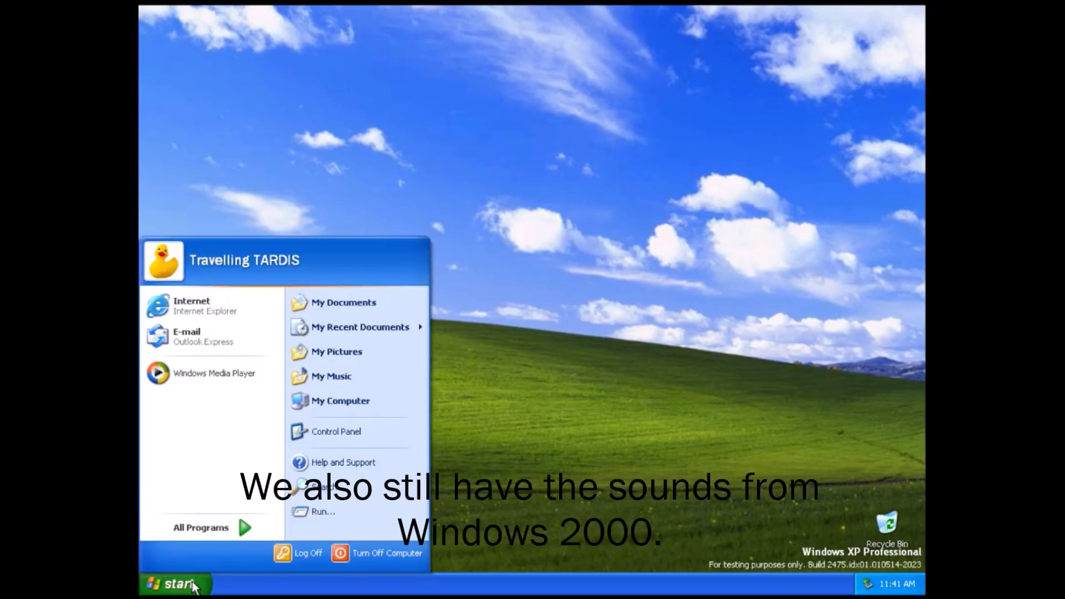
pyautogui.click(201, 528)
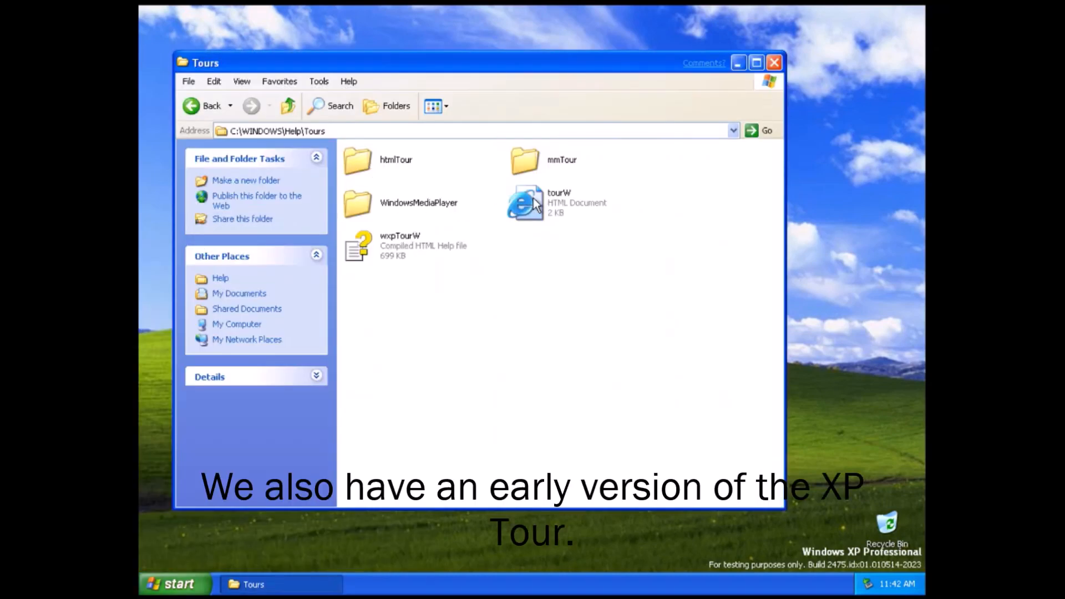
pyautogui.doubleClick(525, 202)
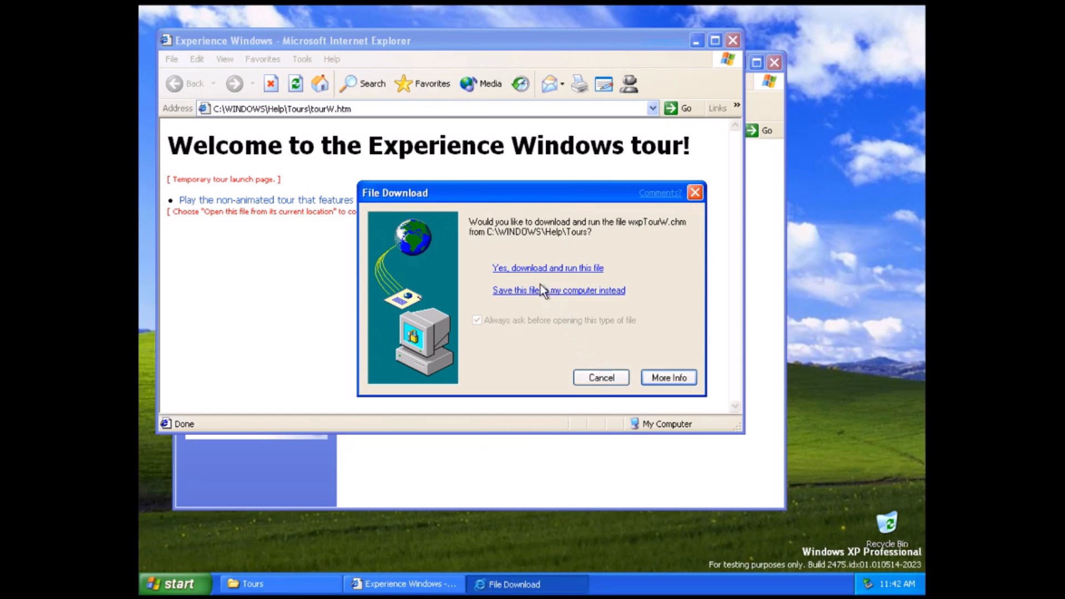
# Dismiss the tour File Download prompt, ending up in the mmTour folder
pyautogui.click(547, 268)
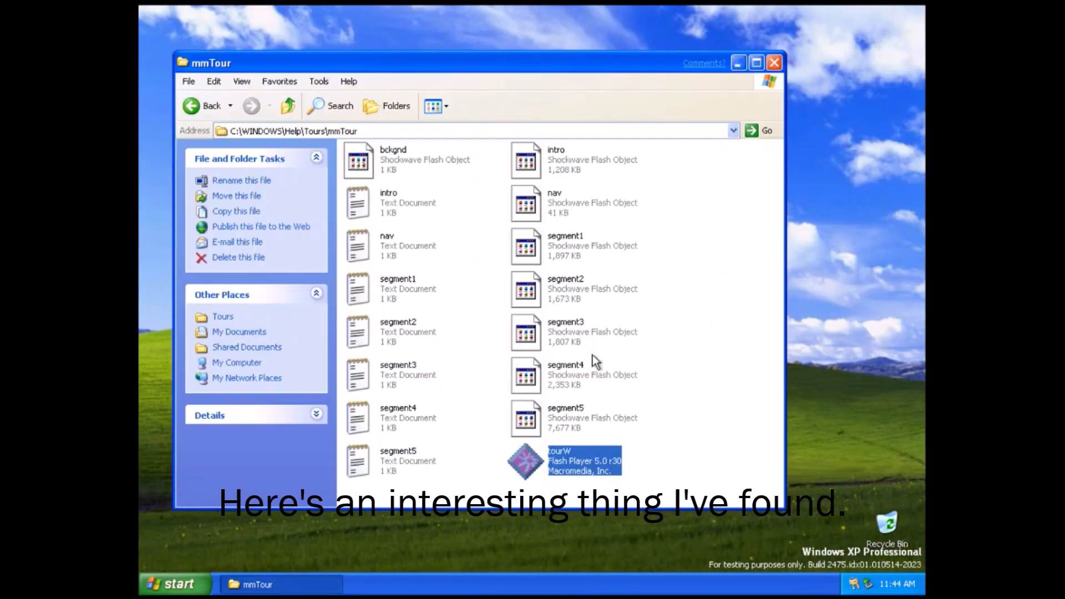
# Open segment5.swf with Internet Explorer via Open With
pyautogui.rightClick(550, 419)
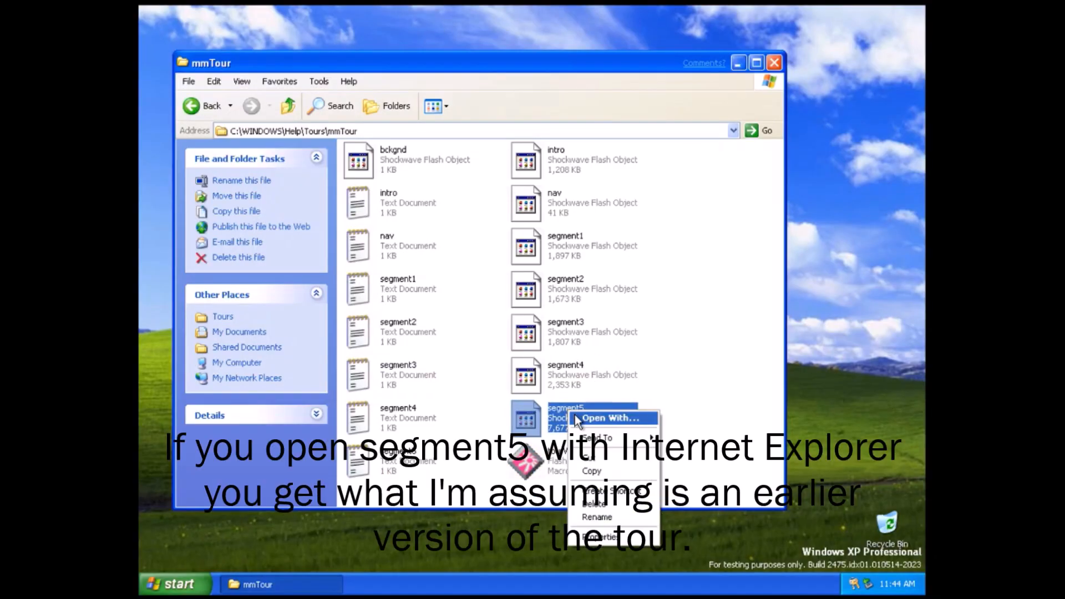
pyautogui.click(609, 419)
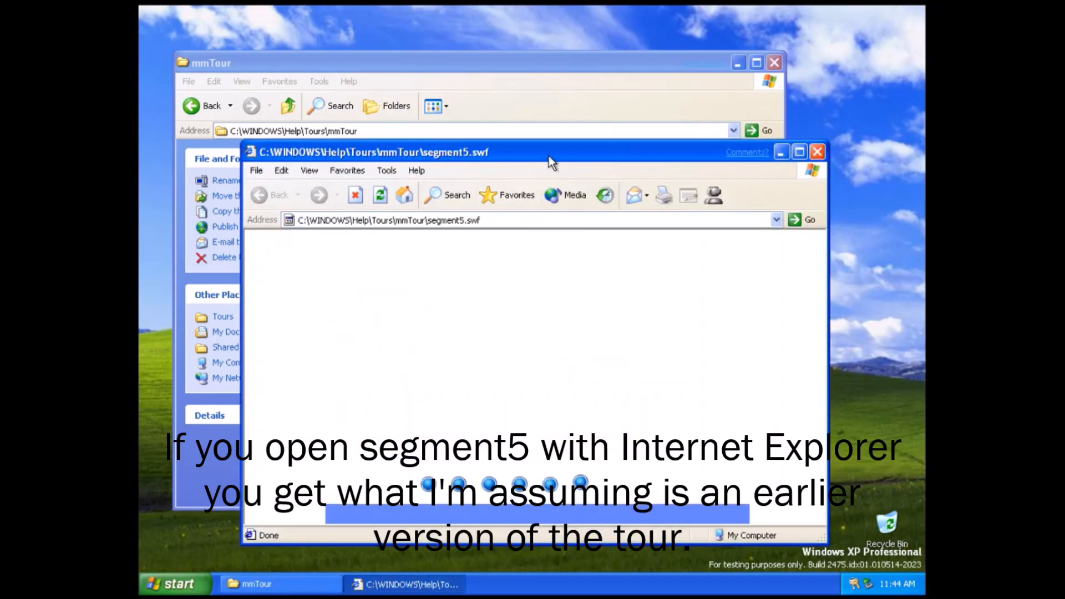
# Maximize Internet Explorer so the segment5 tour plays full screen
pyautogui.click(800, 152)
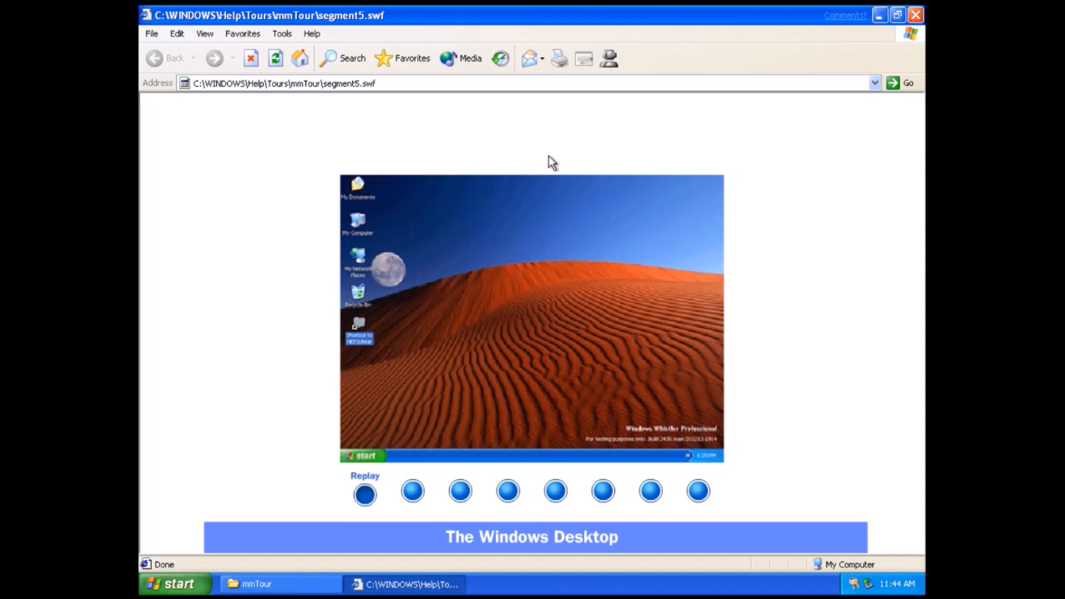
pyautogui.moveTo(281, 352)
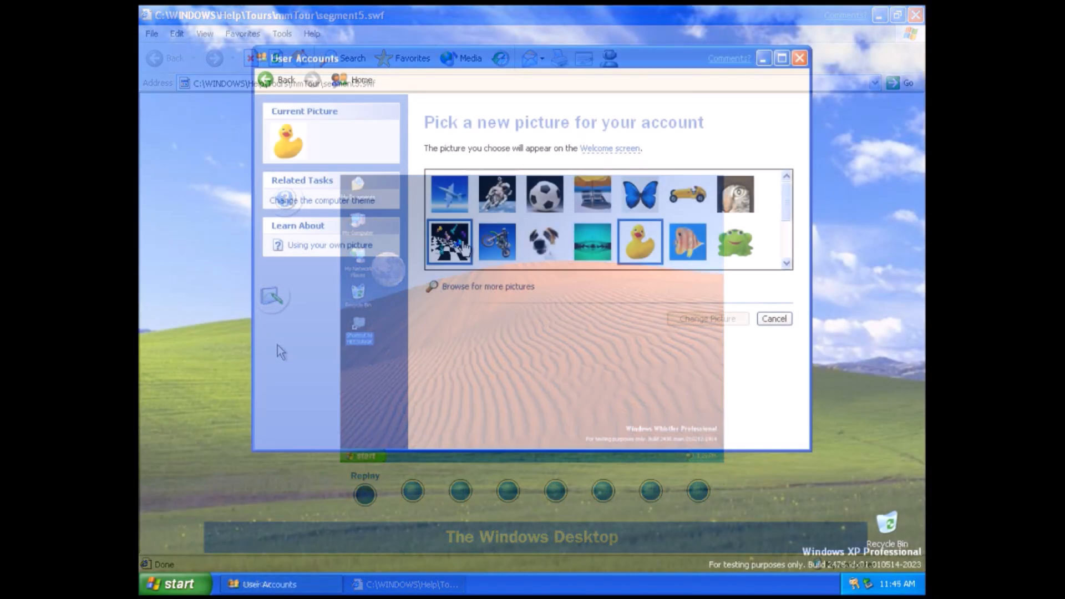
# Set the account picture to the chess image
pyautogui.scroll(-3)
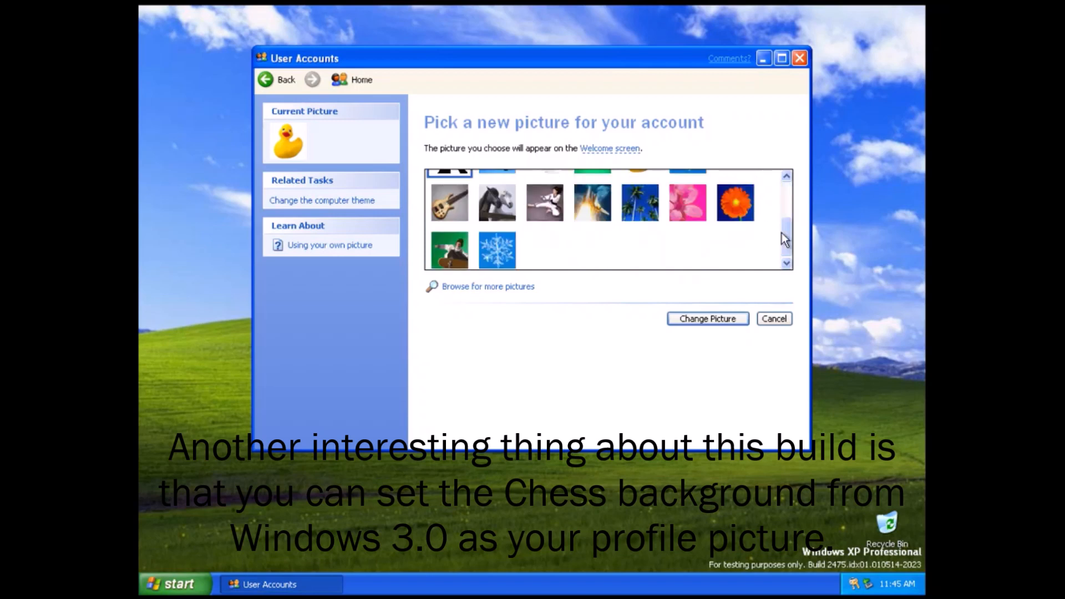
pyautogui.scroll(-3)
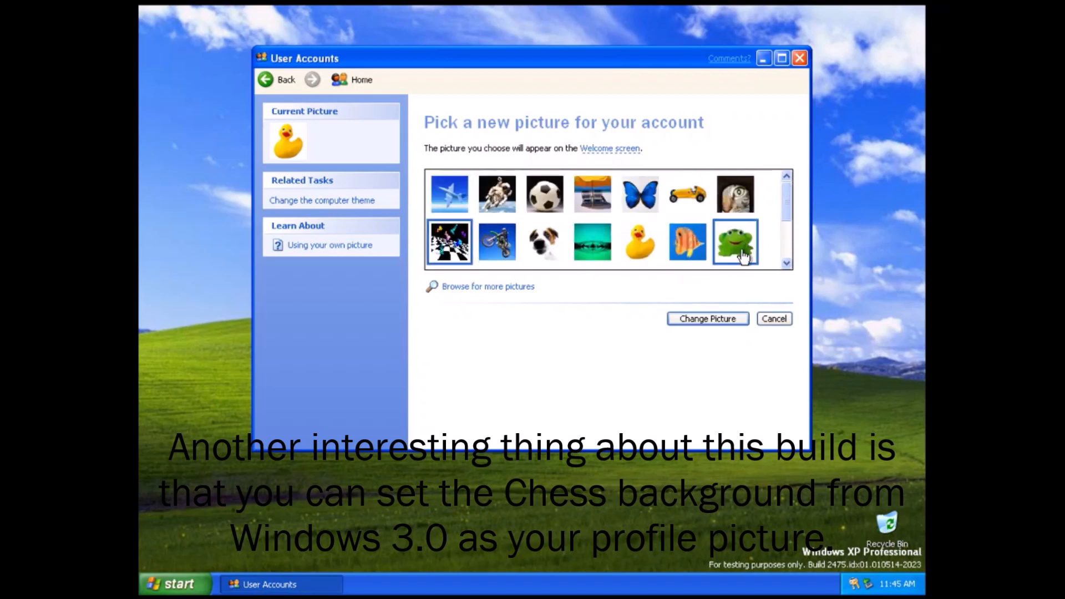
pyautogui.moveTo(707, 318)
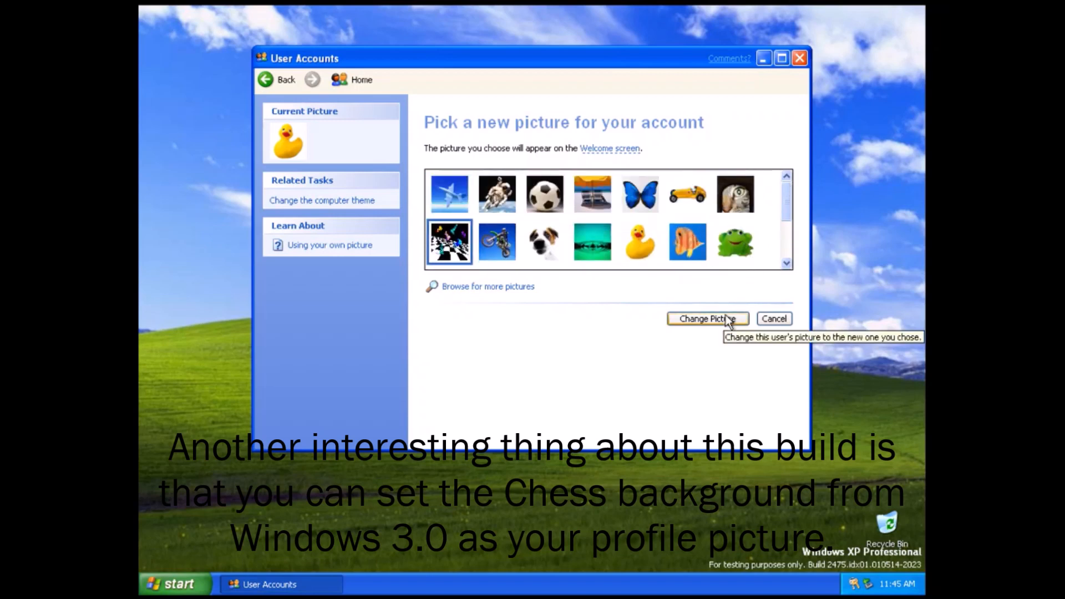
pyautogui.click(707, 318)
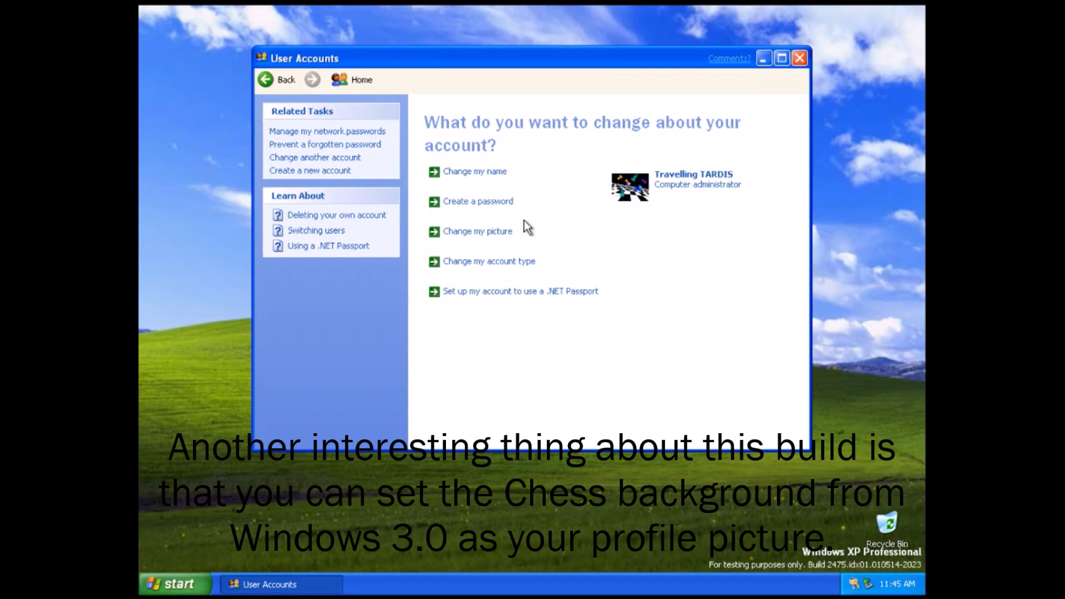
pyautogui.moveTo(477, 231)
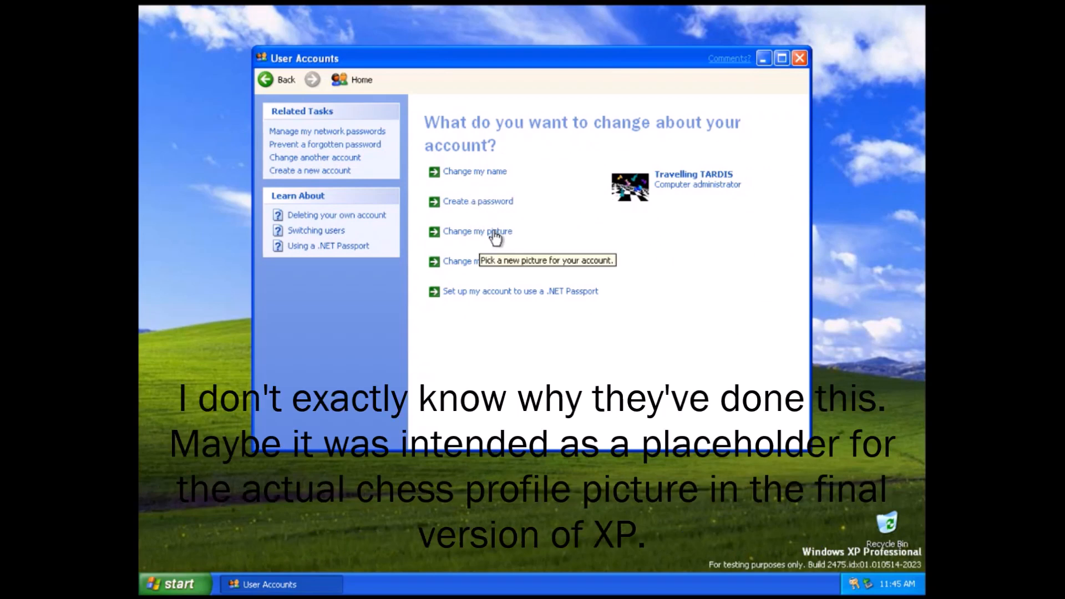
# Switch the account picture back to the duck and close User Accounts
pyautogui.click(477, 231)
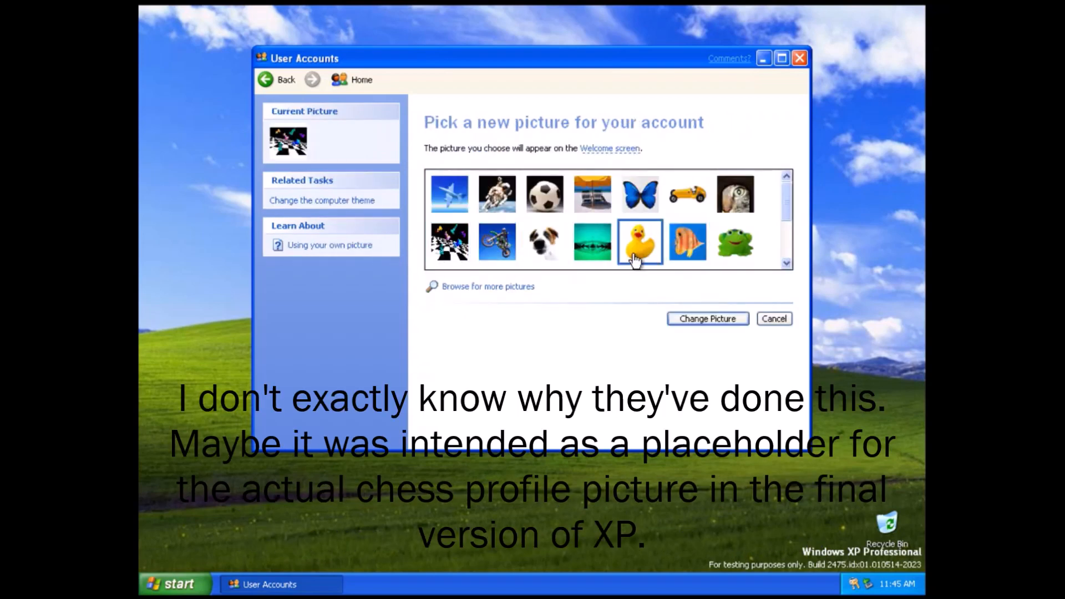
pyautogui.click(706, 318)
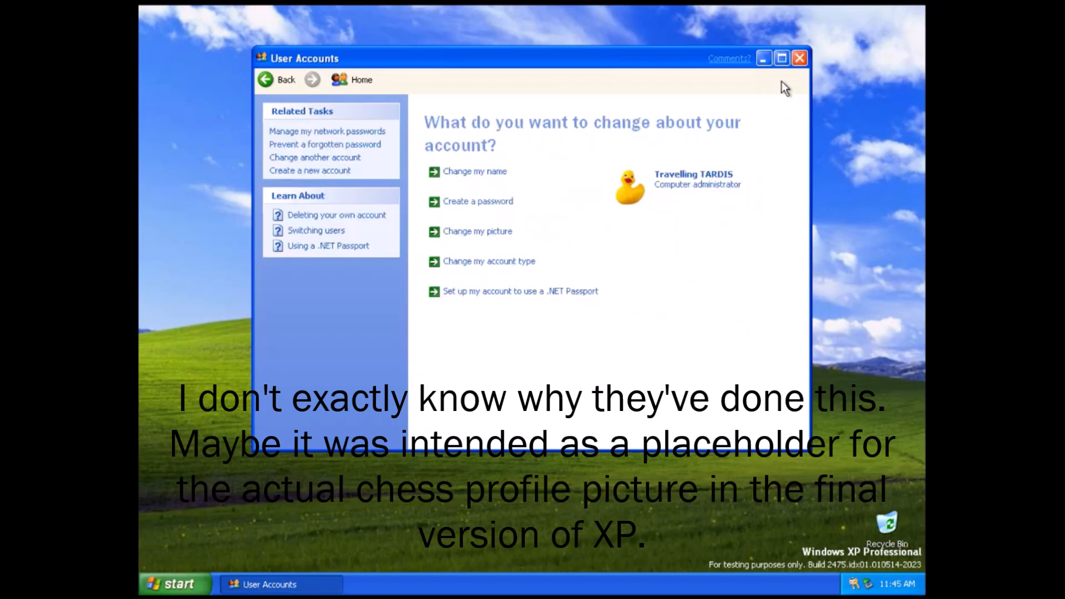
pyautogui.click(799, 58)
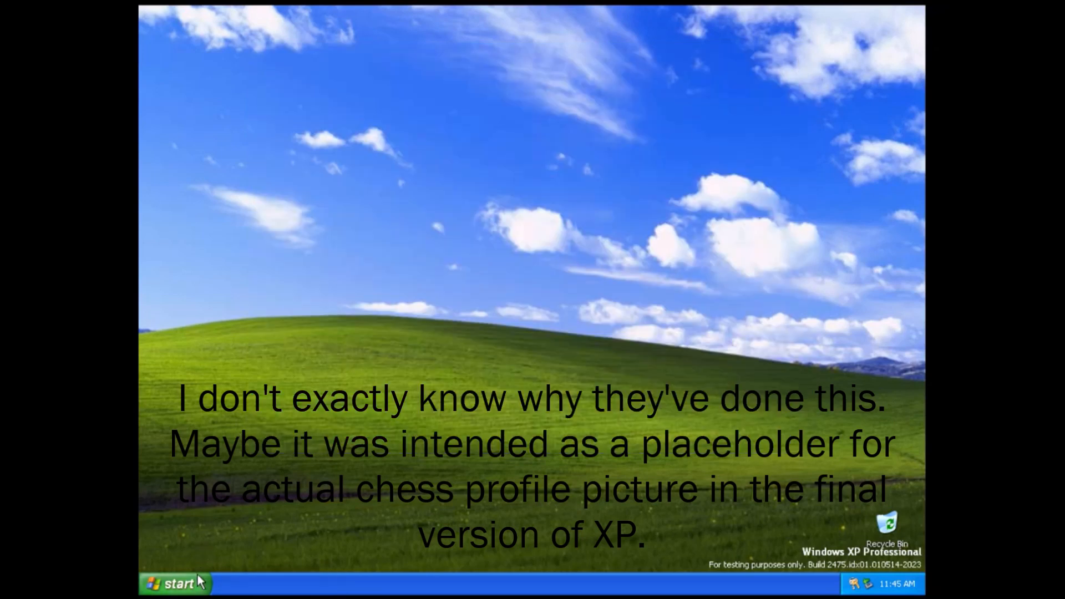
# Deal a new Easy: One Suit Spider Solitaire game from the Start menu
pyautogui.click(174, 584)
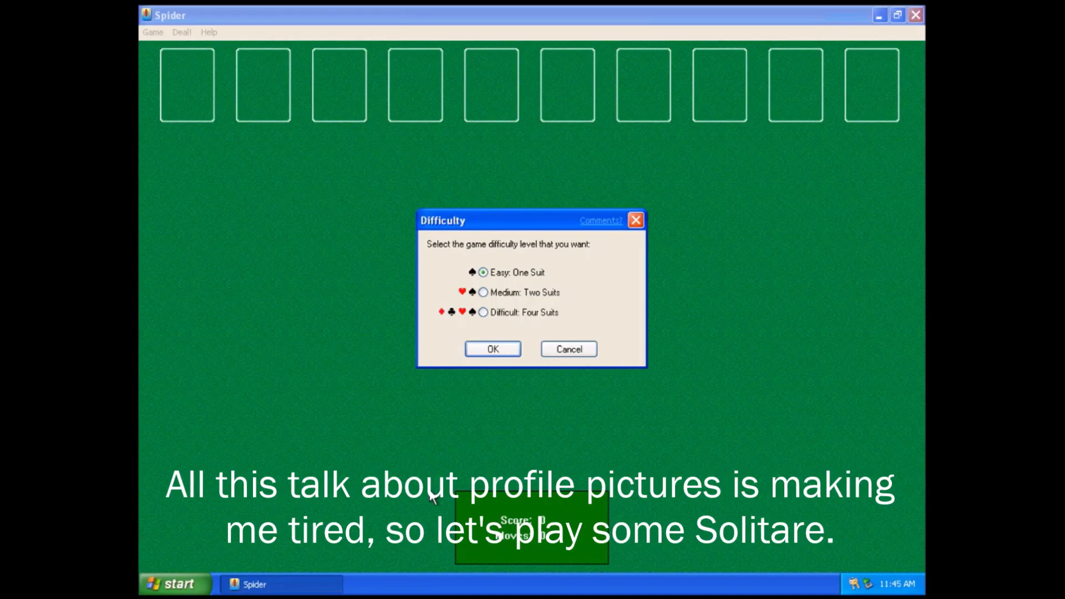
pyautogui.click(491, 348)
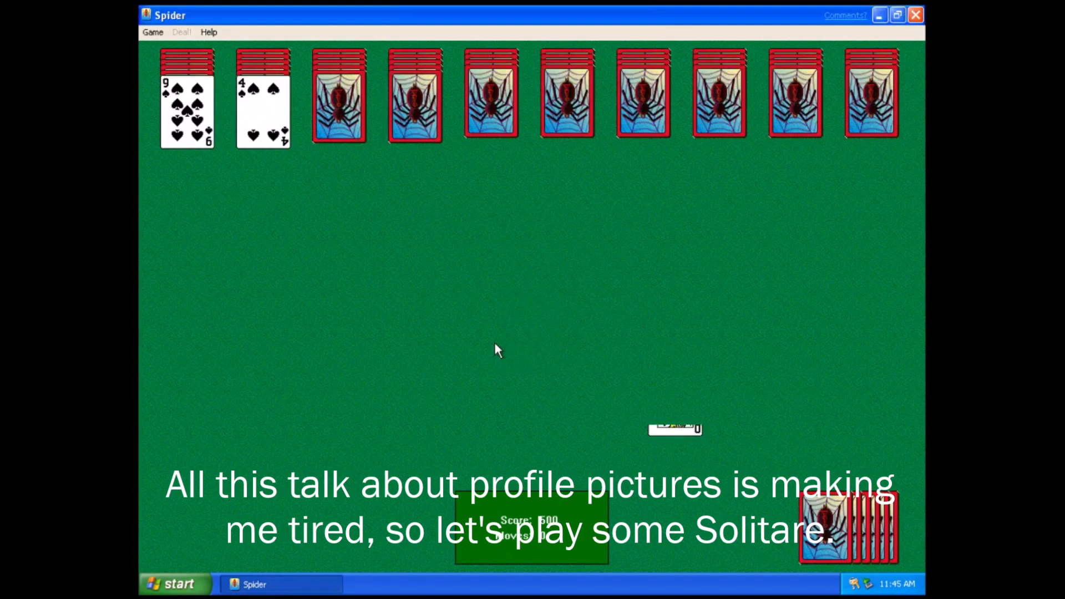
pyautogui.click(181, 32)
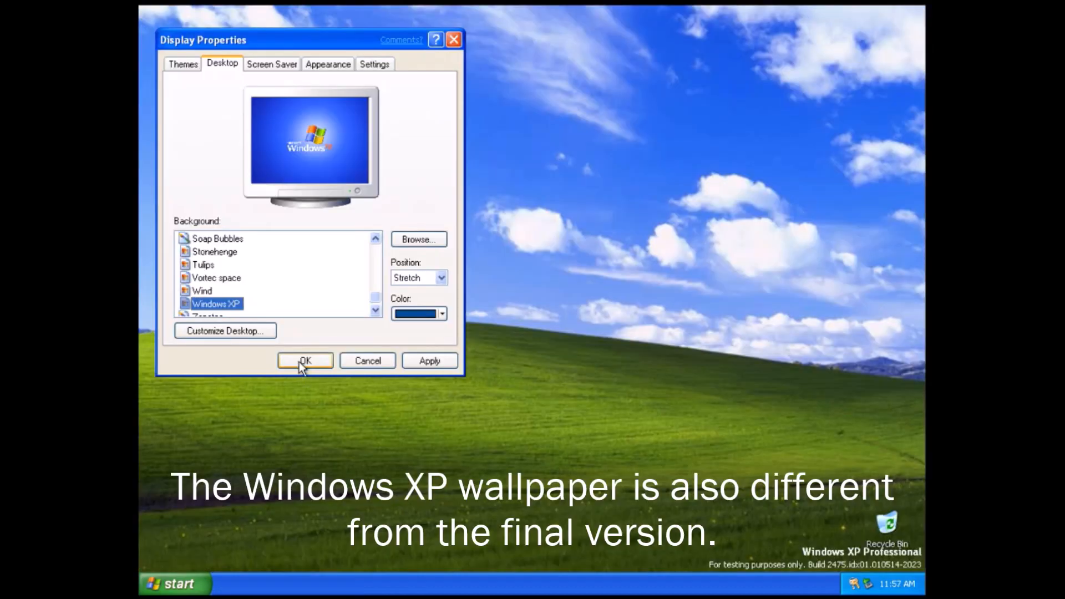
# Apply the Windows XP wallpaper as the desktop background
pyautogui.click(305, 361)
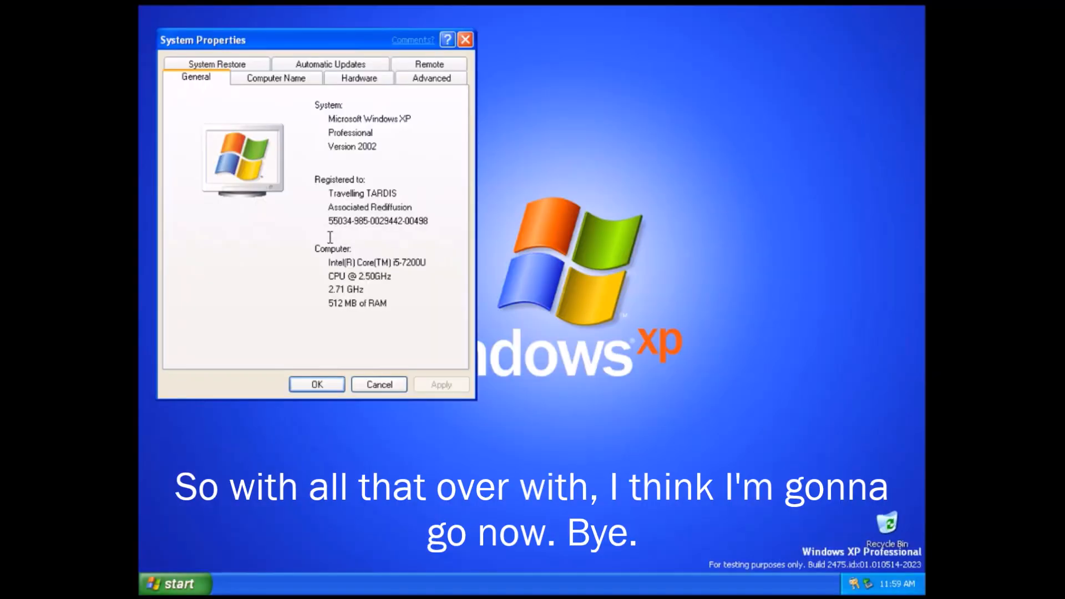
pyautogui.moveTo(372, 363)
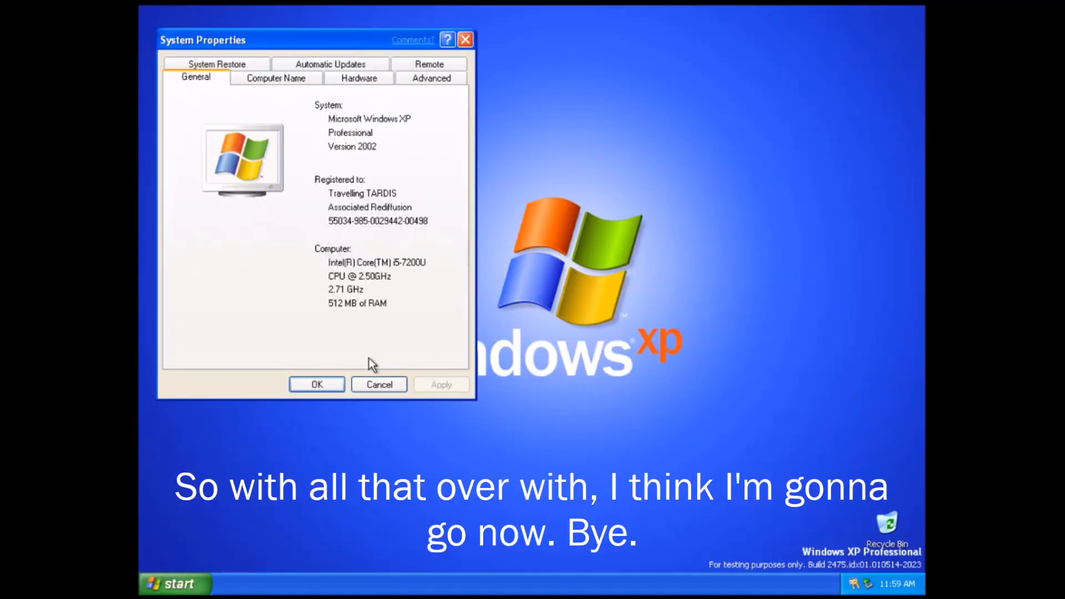